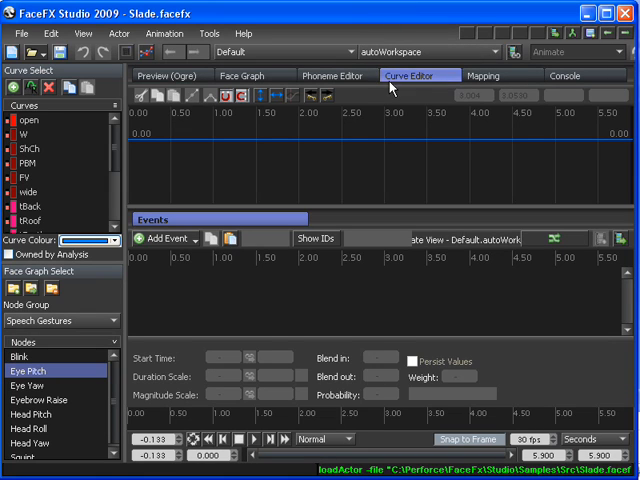
Step: Create a new animation BlinkPick1, choosing 'Do not generate phonemes' in the wizard
left_click(496, 52)
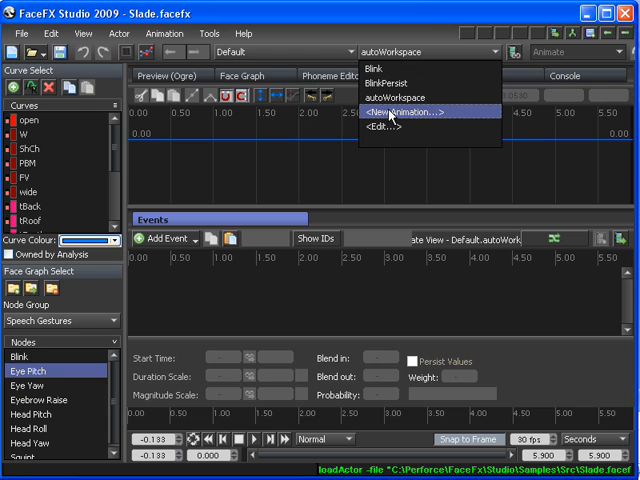
left_click(390, 112)
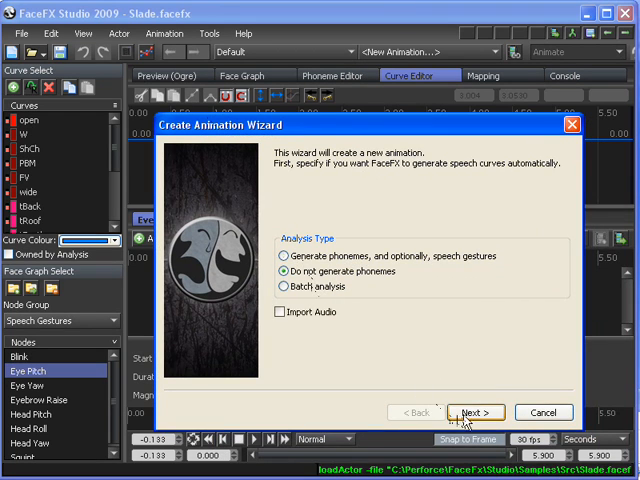
left_click(476, 412)
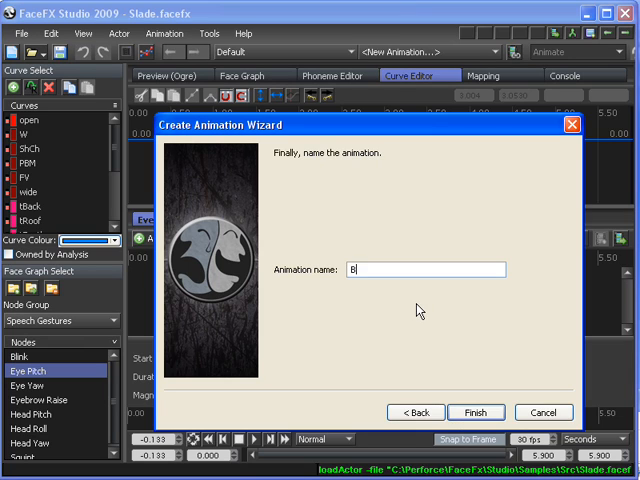
type("link")
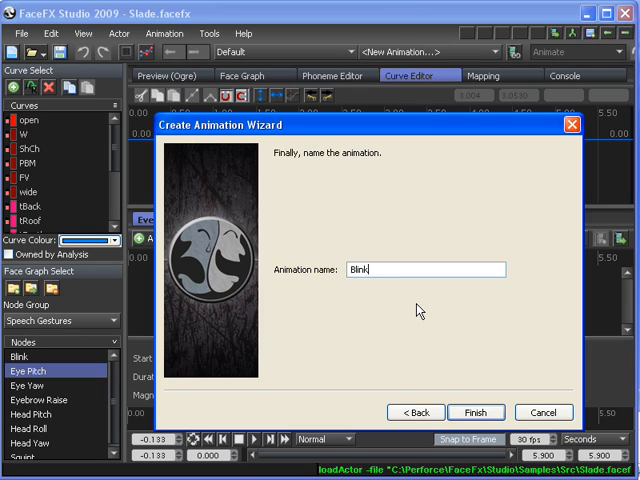
type("Pick1")
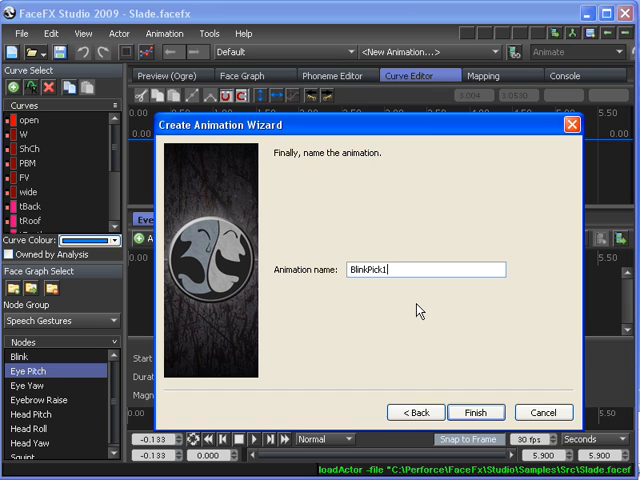
left_click(476, 412)
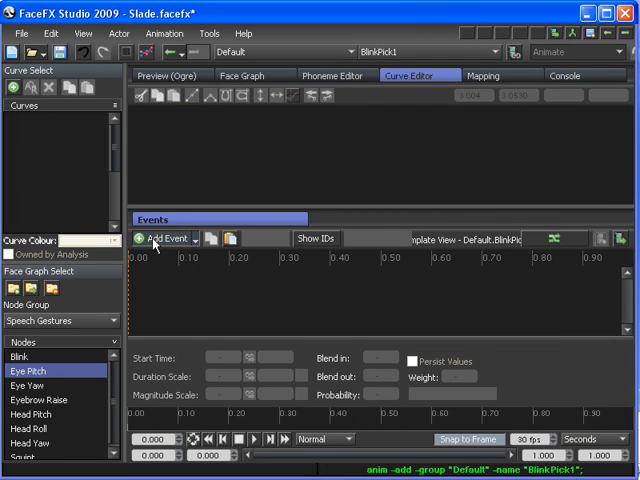
Step: Add Default/Blink and Default/BlinkPersist events to the BlinkPick1 animation
left_click(164, 238)
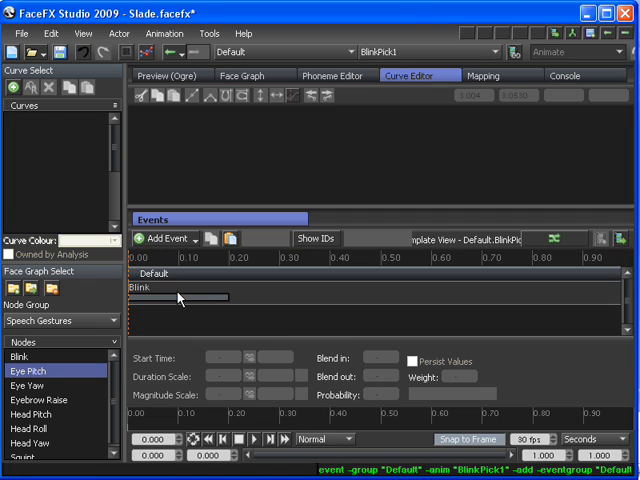
left_click(168, 238)
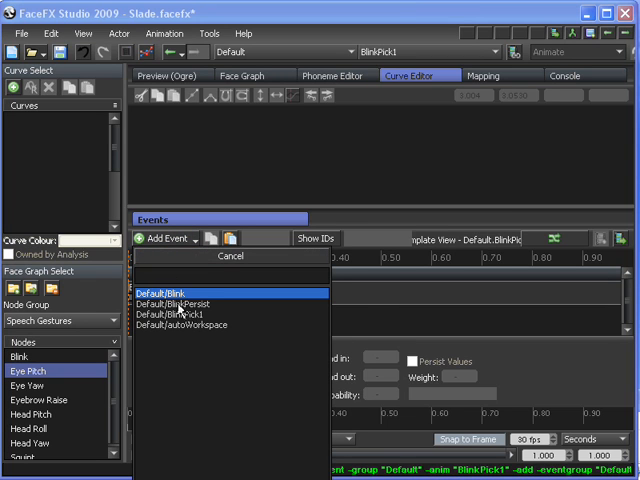
left_click(180, 292)
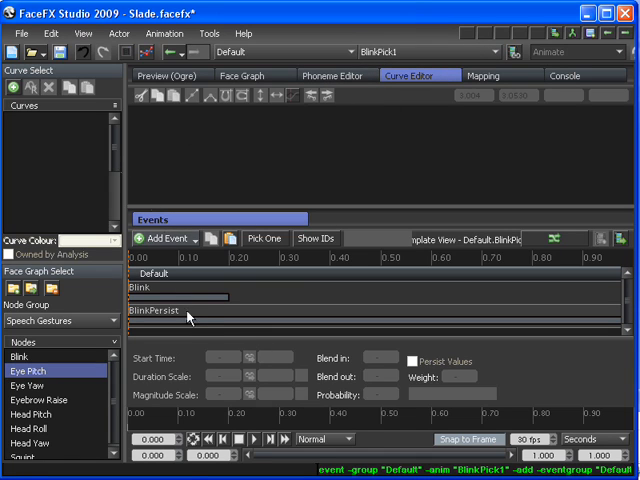
mouse_move(140, 304)
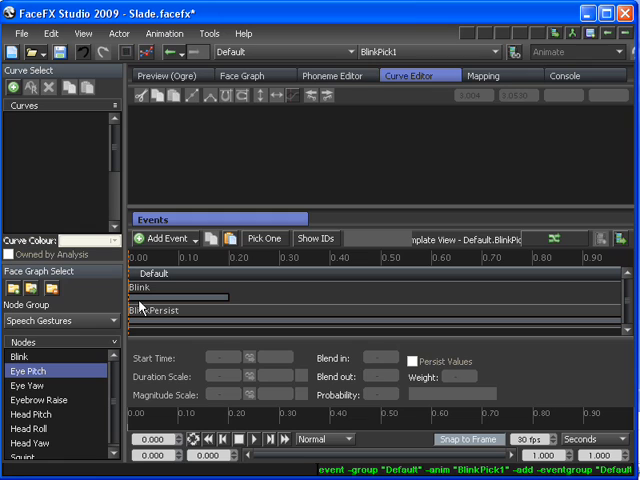
mouse_move(260, 264)
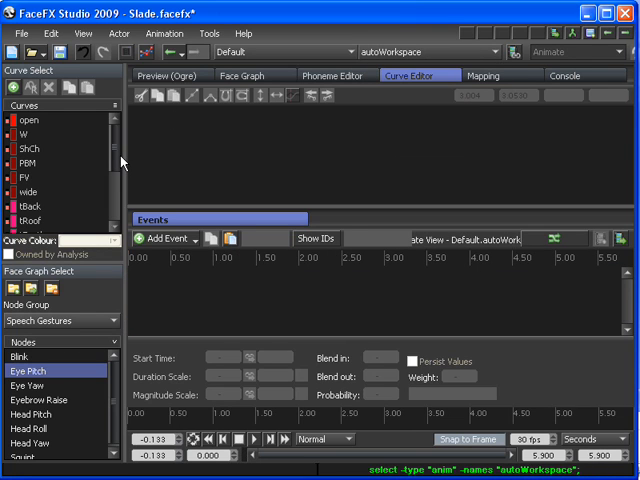
Step: Add a Default/BlinkPick1 event to autoWorkspace, show the Blink curve and bake events to curves
left_click(160, 238)
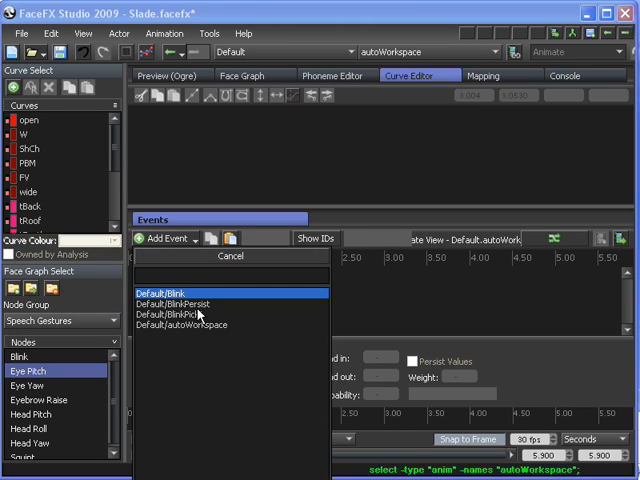
left_click(174, 314)
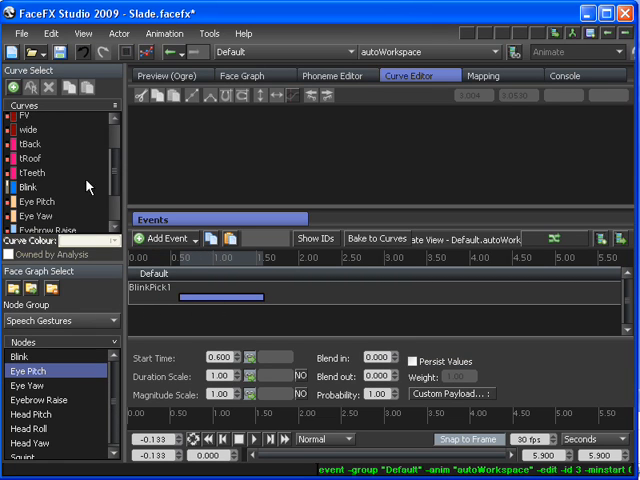
left_click(36, 188)
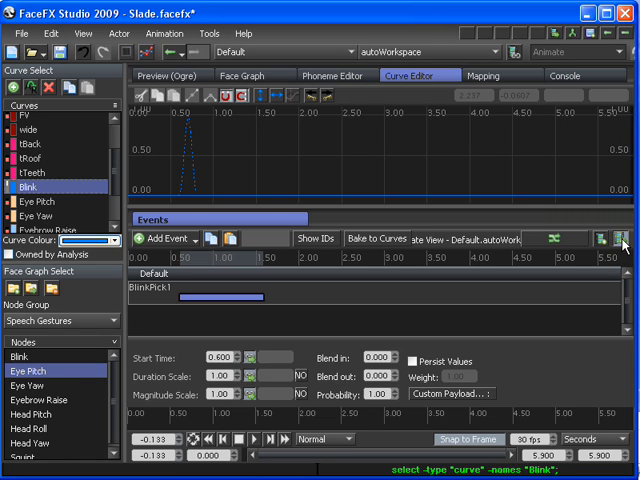
left_click(376, 238)
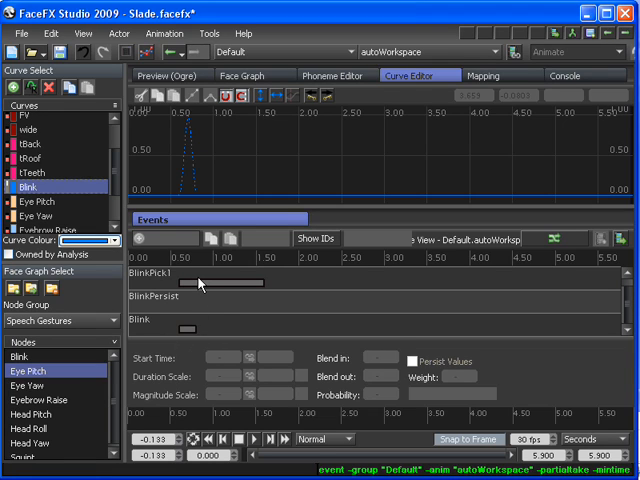
mouse_move(554, 264)
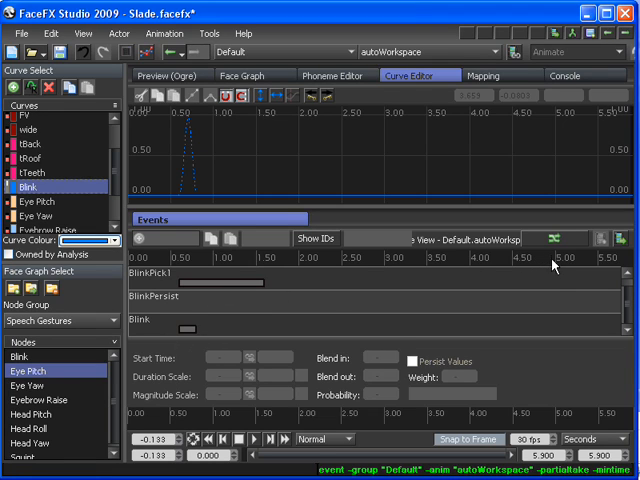
mouse_move(480, 330)
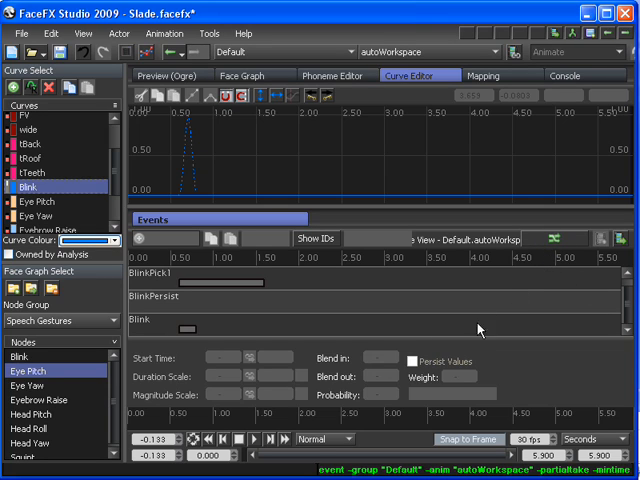
mouse_move(192, 332)
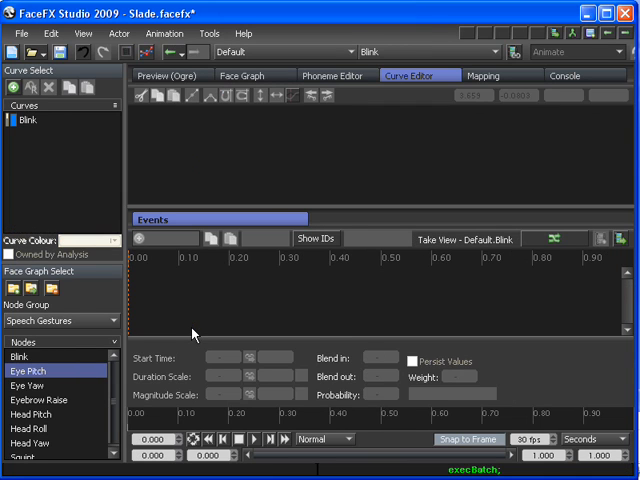
mouse_move(76, 138)
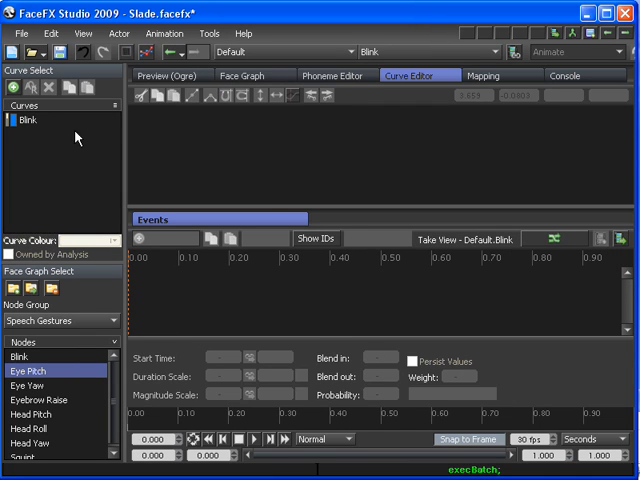
mouse_move(448, 196)
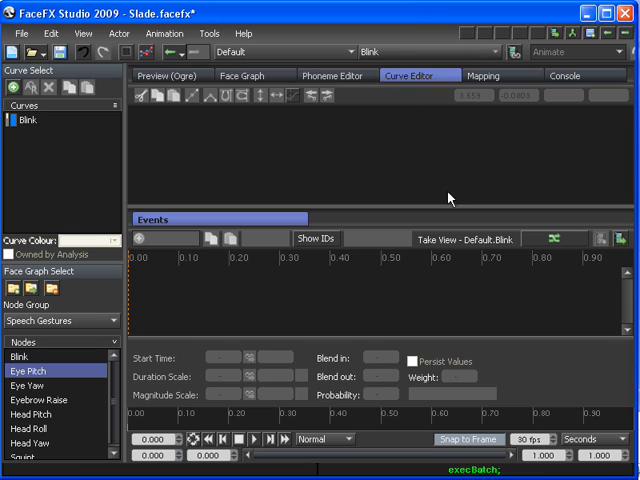
mouse_move(448, 288)
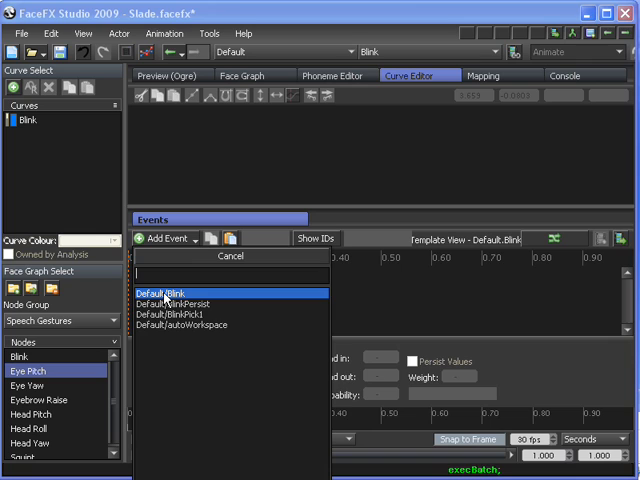
Step: Add a Default.Blink event inside the Blink animation so it triggers itself
left_click(164, 290)
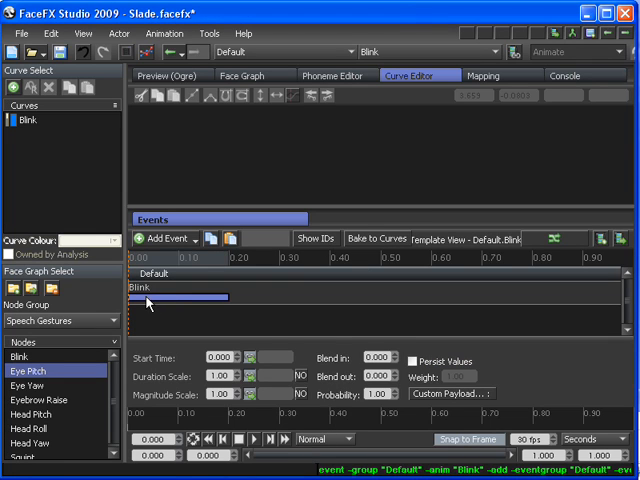
mouse_move(152, 310)
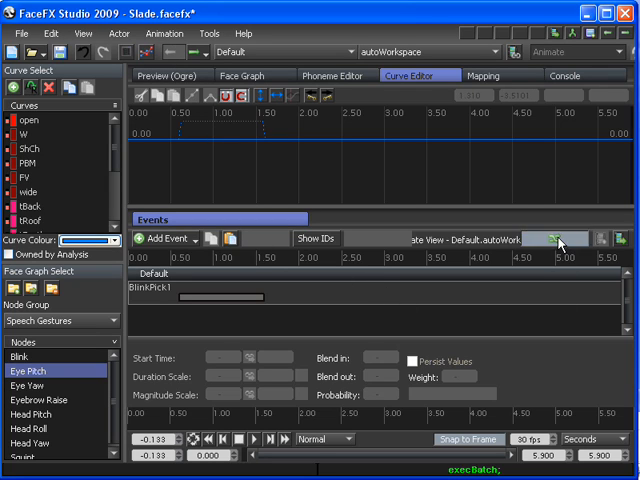
Step: Preview autoWorkspace's BlinkPick1 event expanded into nested blinks over the curves
left_click(160, 238)
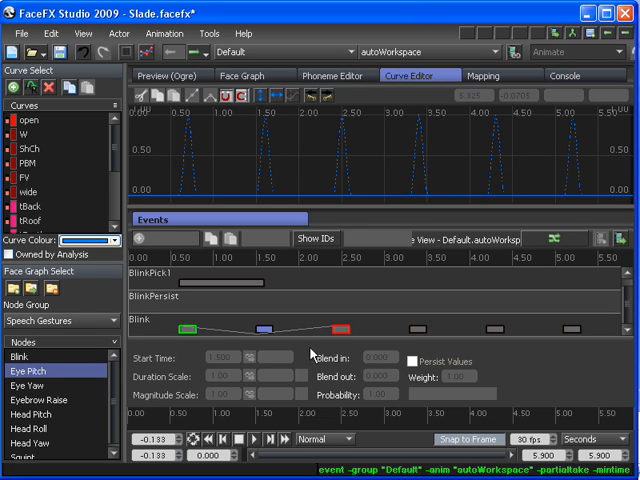
mouse_move(458, 188)
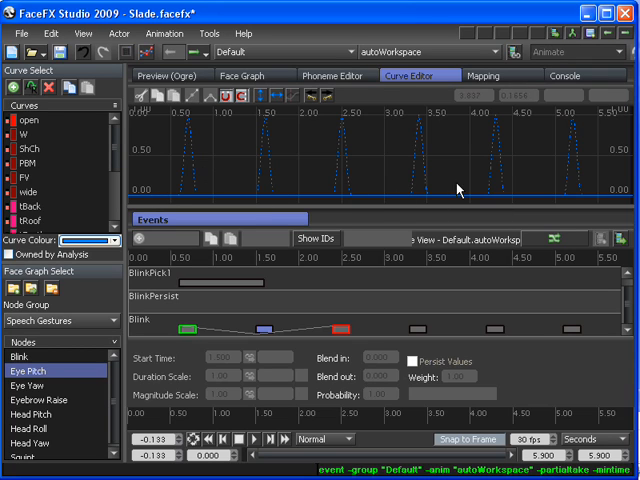
mouse_move(258, 342)
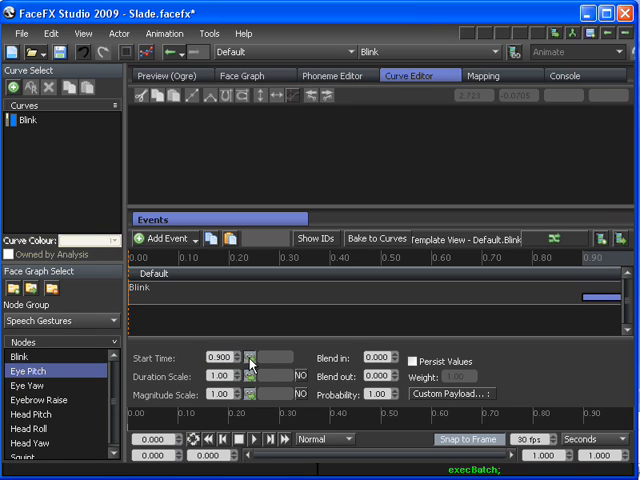
Step: Switch back to the autoWorkspace animation after delaying the Blink event to 0.900
left_click(268, 356)
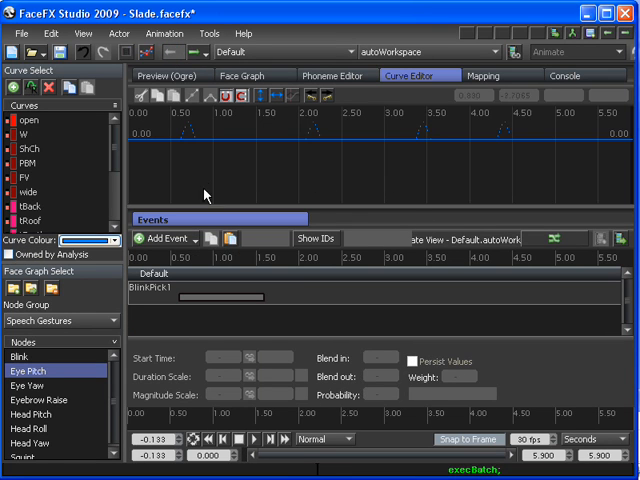
mouse_move(436, 144)
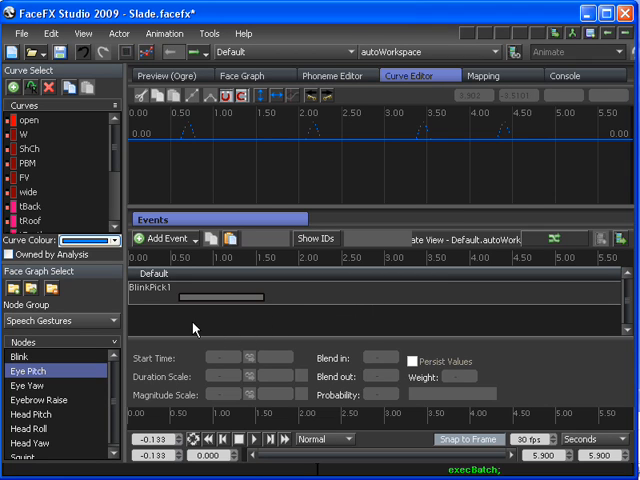
Step: Bake the BlinkPick1 event to curves and view the Blink curve's repeated peaks with event preview
left_click(200, 296)
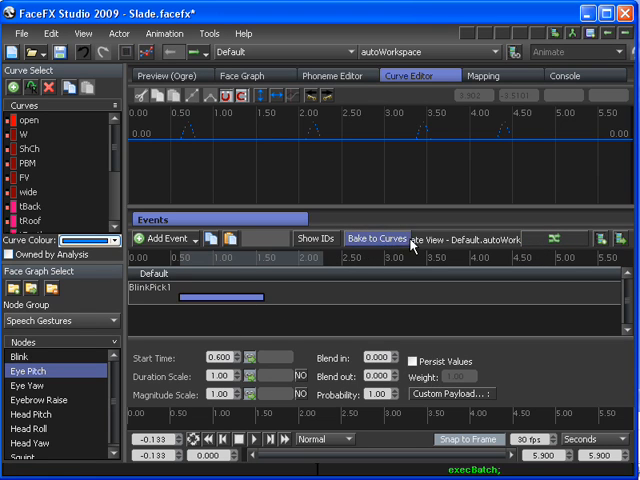
left_click(376, 238)
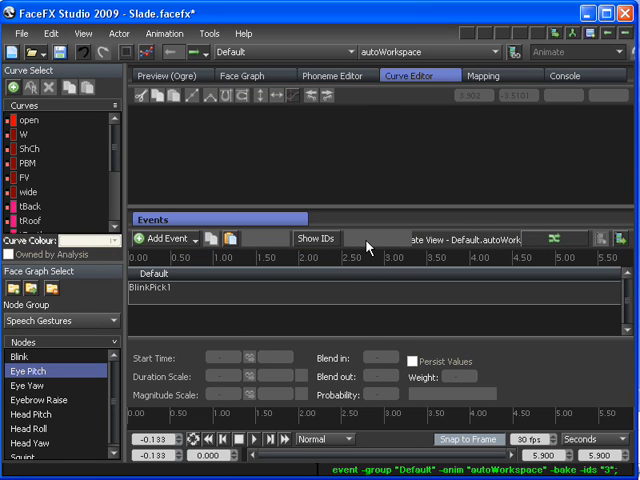
mouse_move(340, 330)
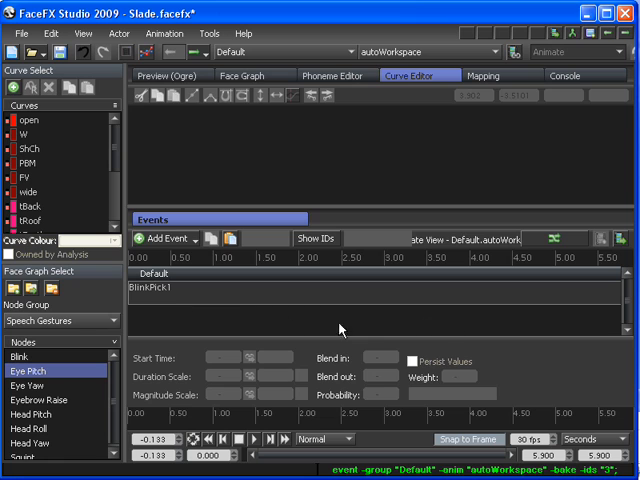
left_click(24, 188)
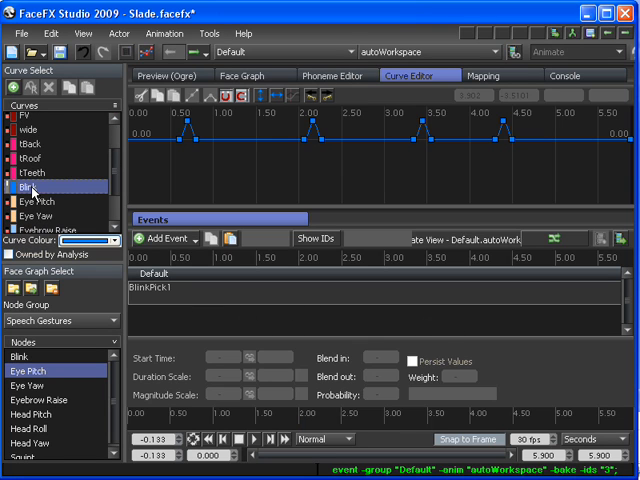
left_click(32, 188)
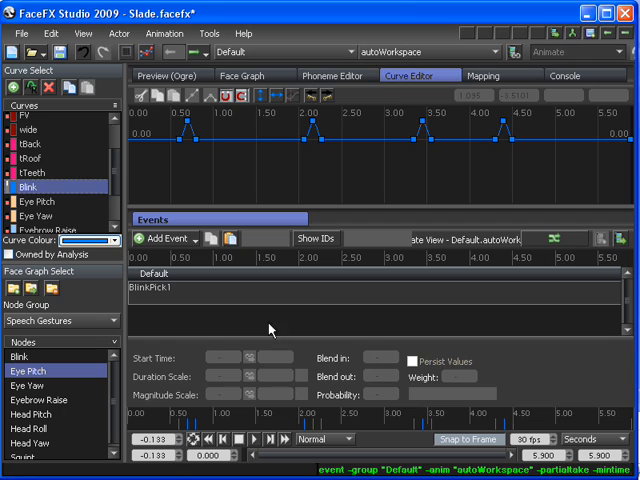
mouse_move(324, 150)
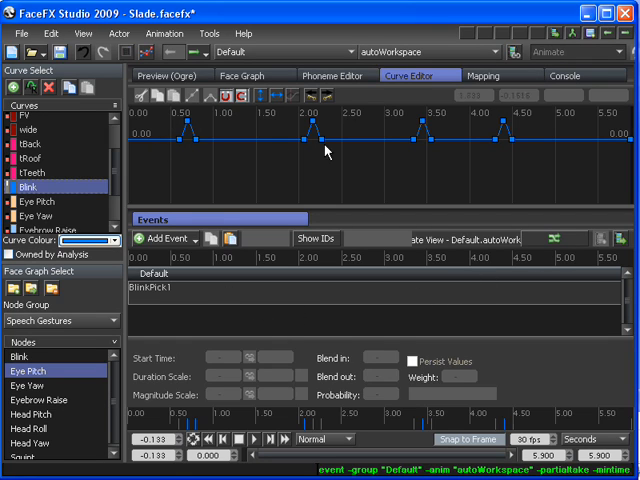